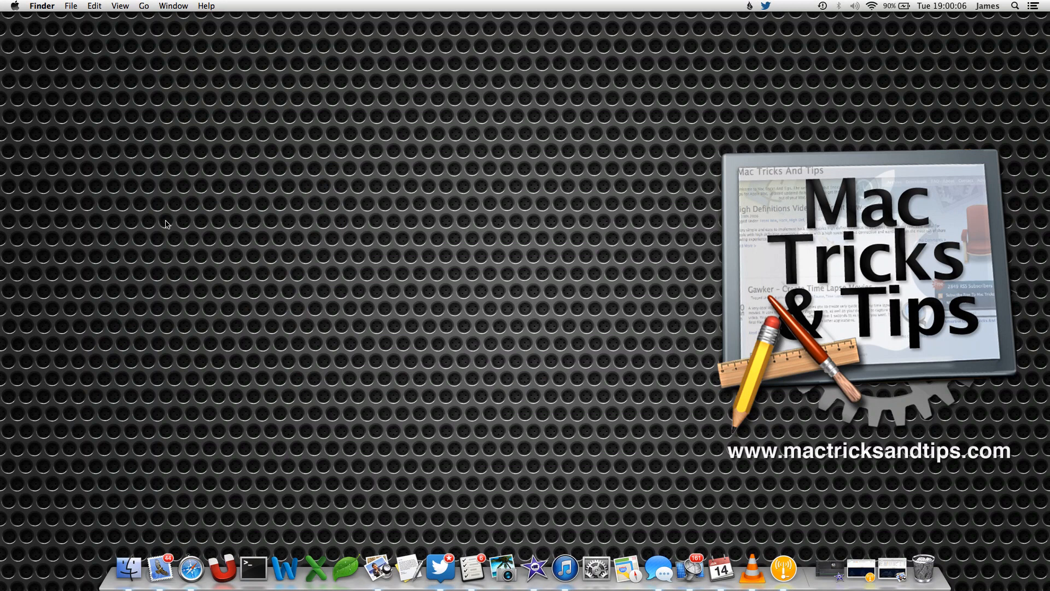
{"action": "mouse_move", "coordinate": [641, 162]}
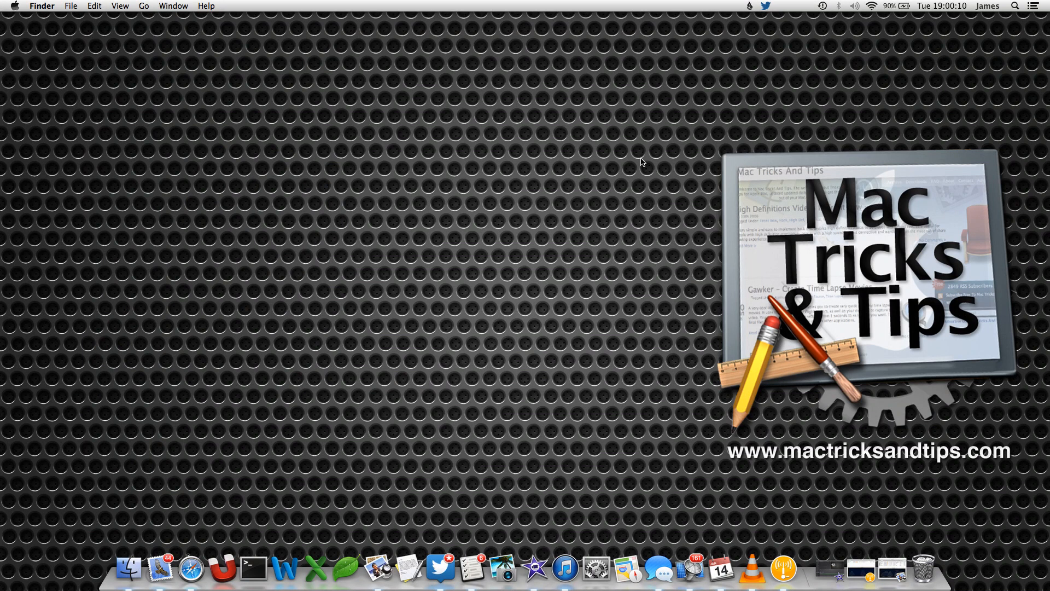
{"action": "mouse_move", "coordinate": [773, 112]}
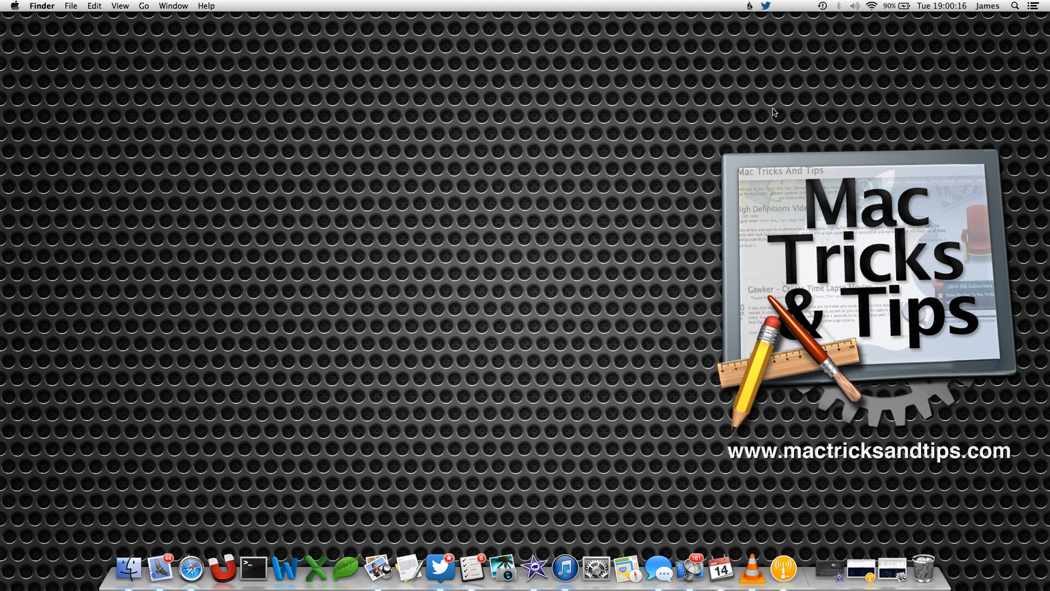
{"action": "mouse_move", "coordinate": [869, 85]}
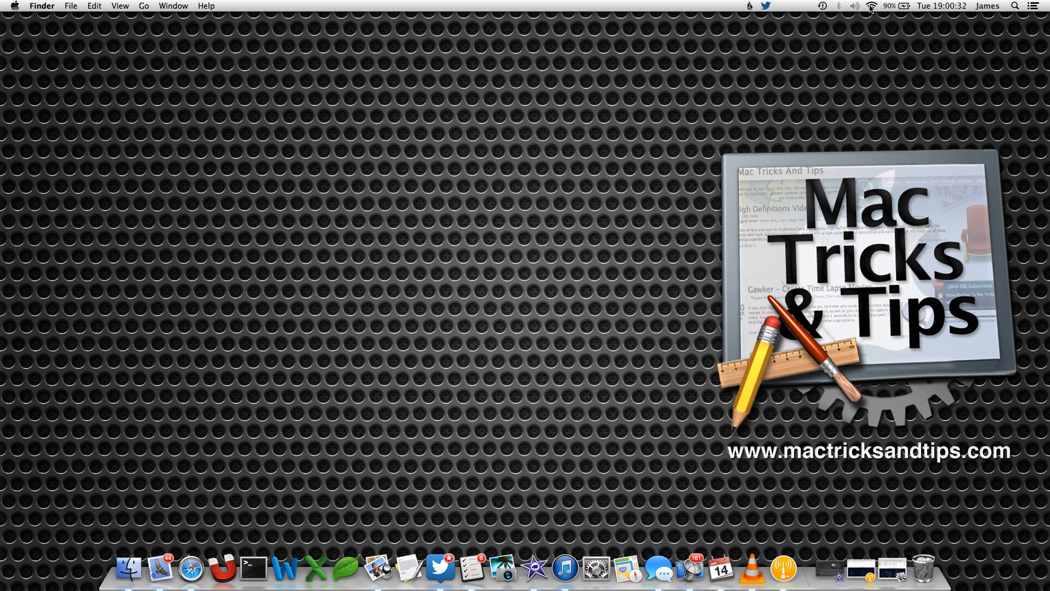
Open Wireless Diagnostics from the Wi-Fi menu and approve it with the admin password
{"action": "left_click", "coordinate": [873, 6]}
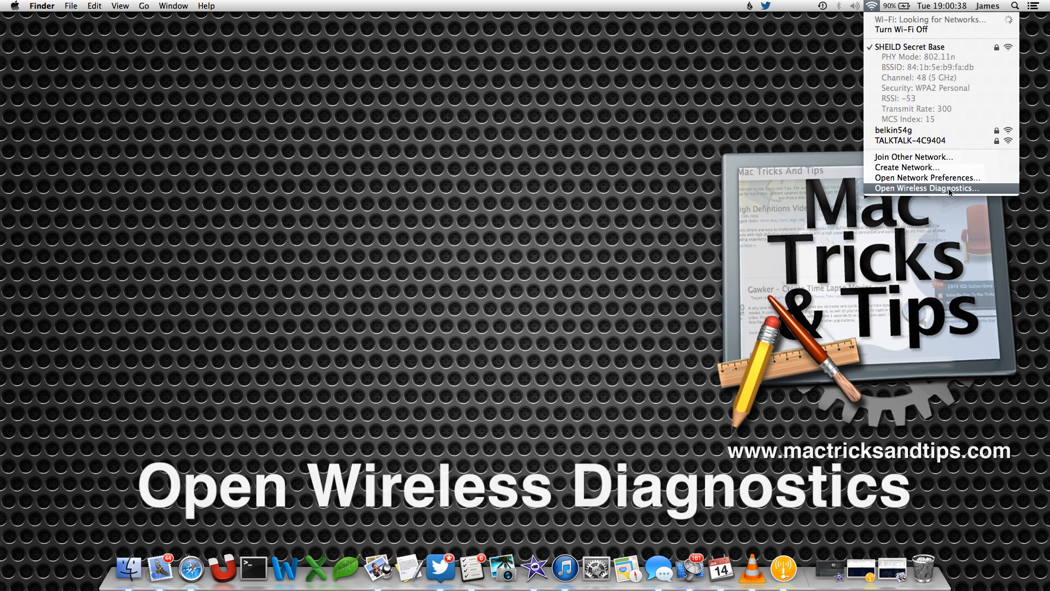
{"action": "left_click", "coordinate": [926, 188]}
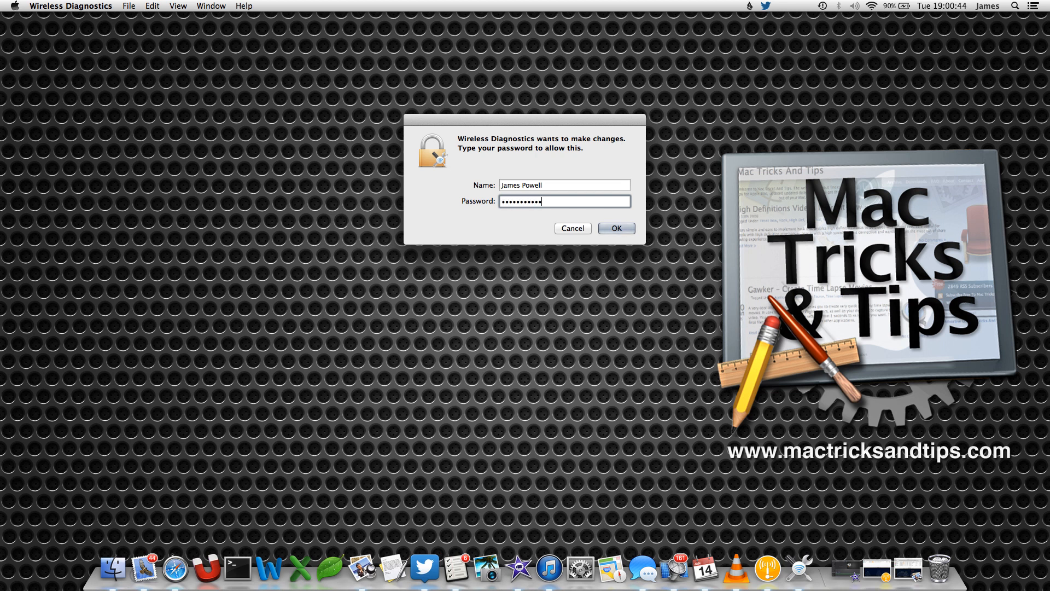
{"action": "left_click", "coordinate": [615, 228]}
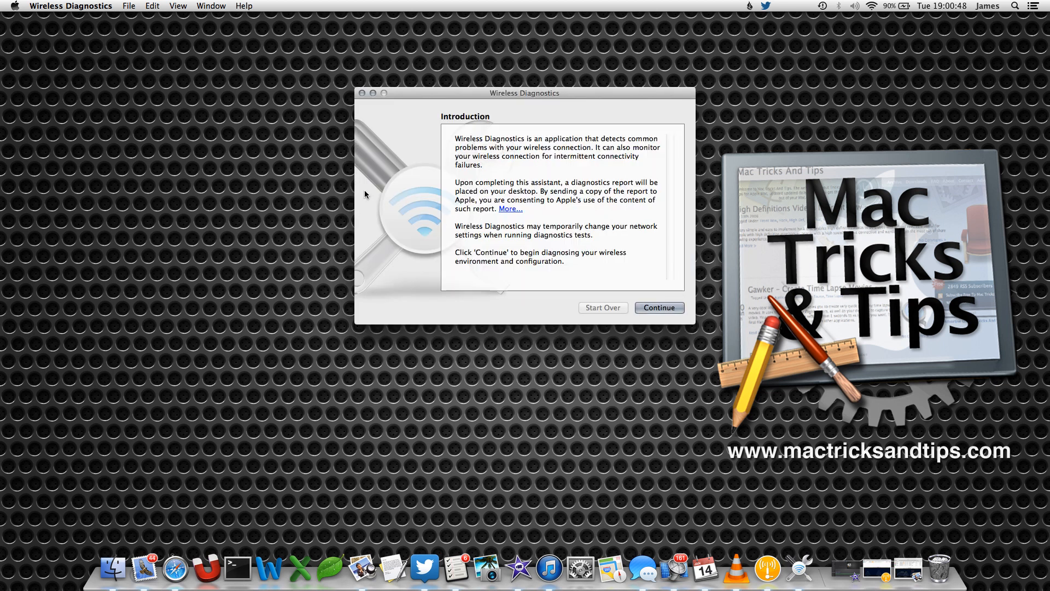
{"action": "mouse_move", "coordinate": [203, 12]}
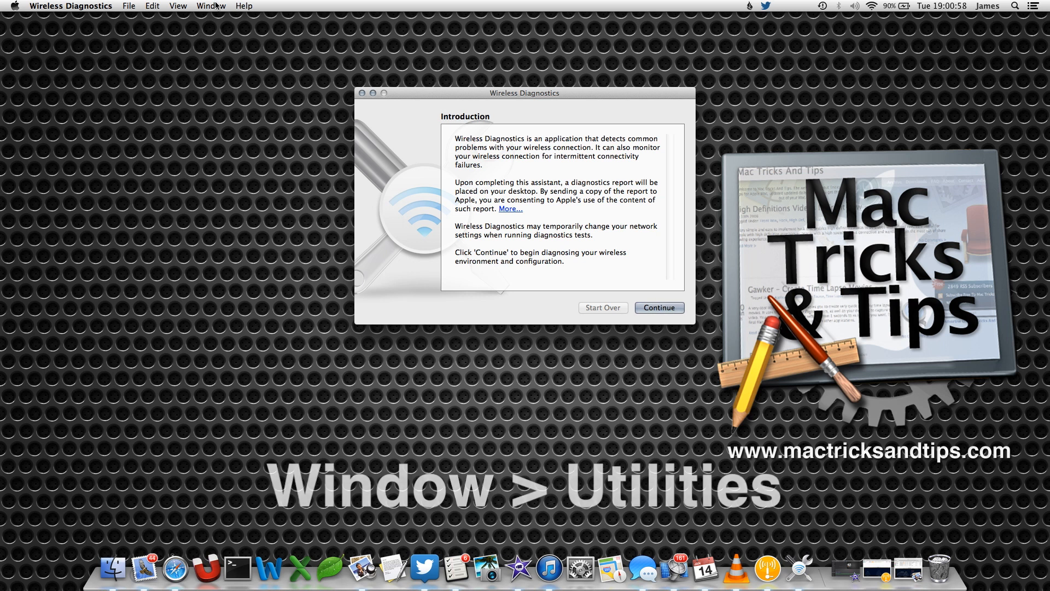
Run a Wi-Fi Scan from the Utilities window, finding three networks and best channels
{"action": "left_click", "coordinate": [210, 5]}
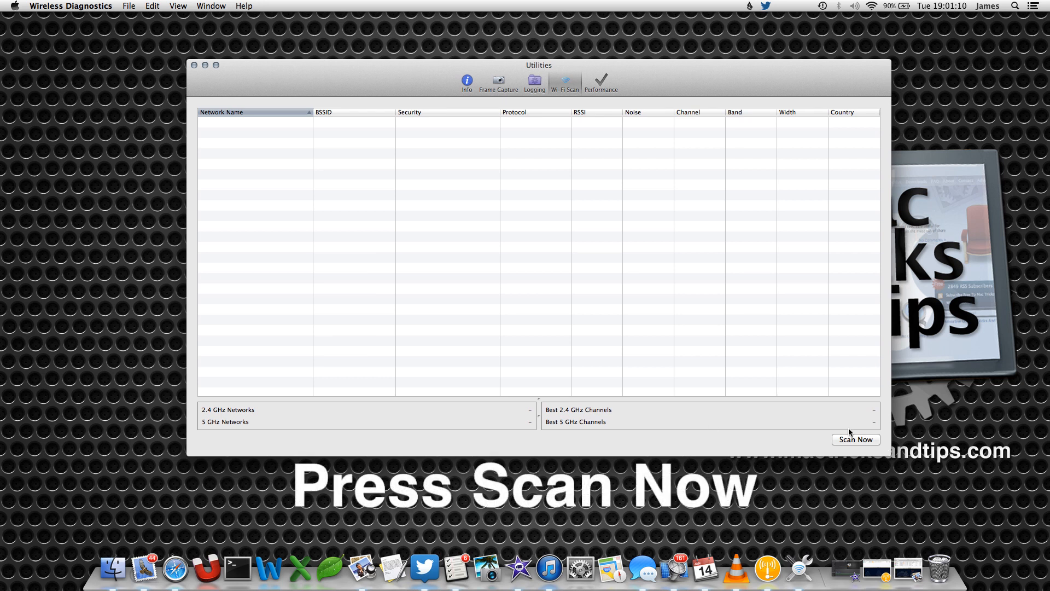
{"action": "left_click", "coordinate": [855, 439]}
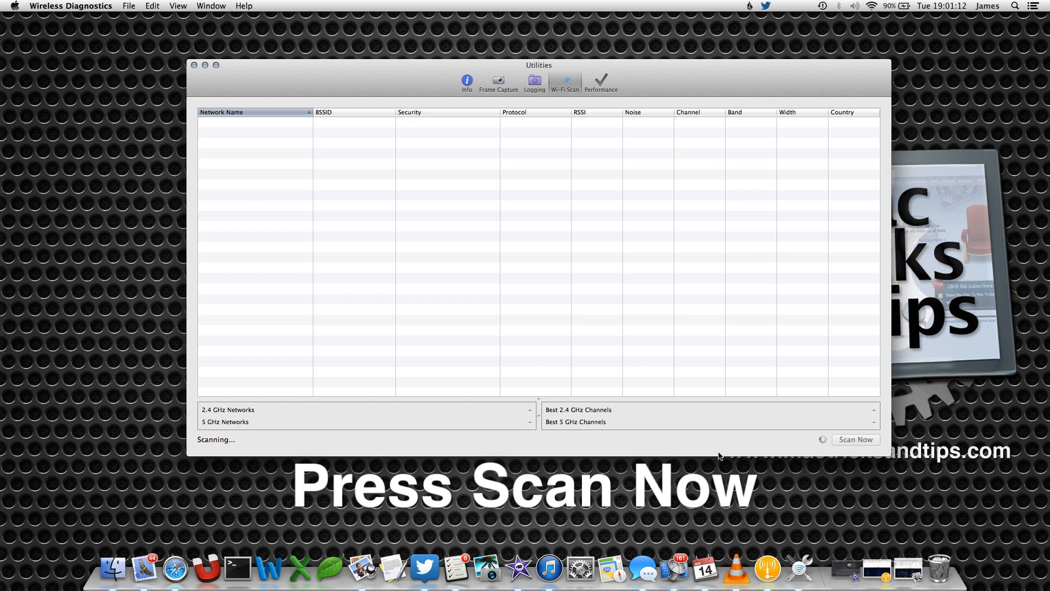
{"action": "left_click", "coordinate": [855, 439]}
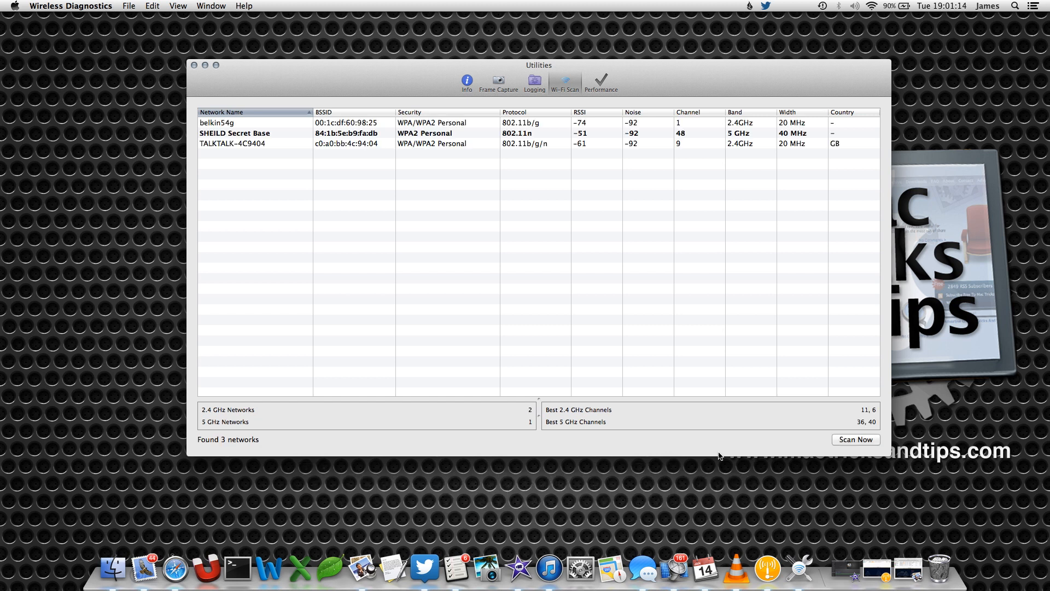
{"action": "mouse_move", "coordinate": [621, 316]}
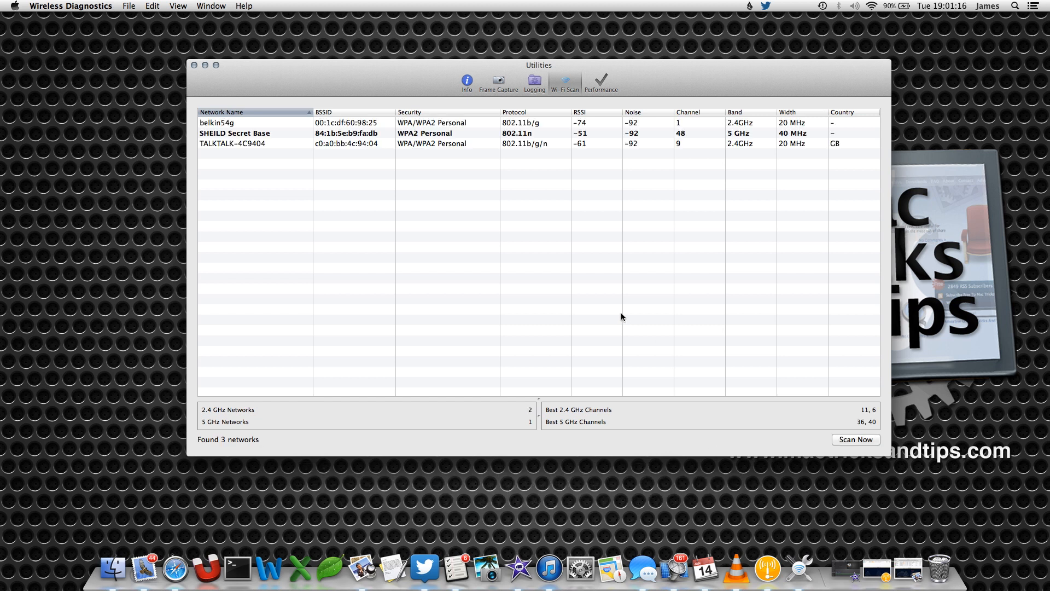
{"action": "mouse_move", "coordinate": [829, 412]}
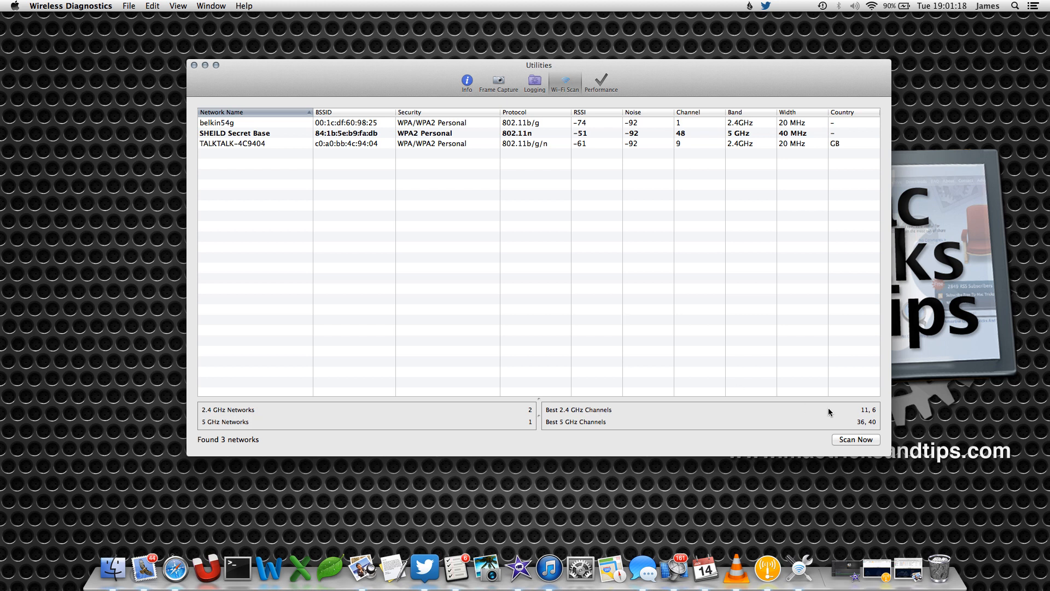
{"action": "mouse_move", "coordinate": [678, 420]}
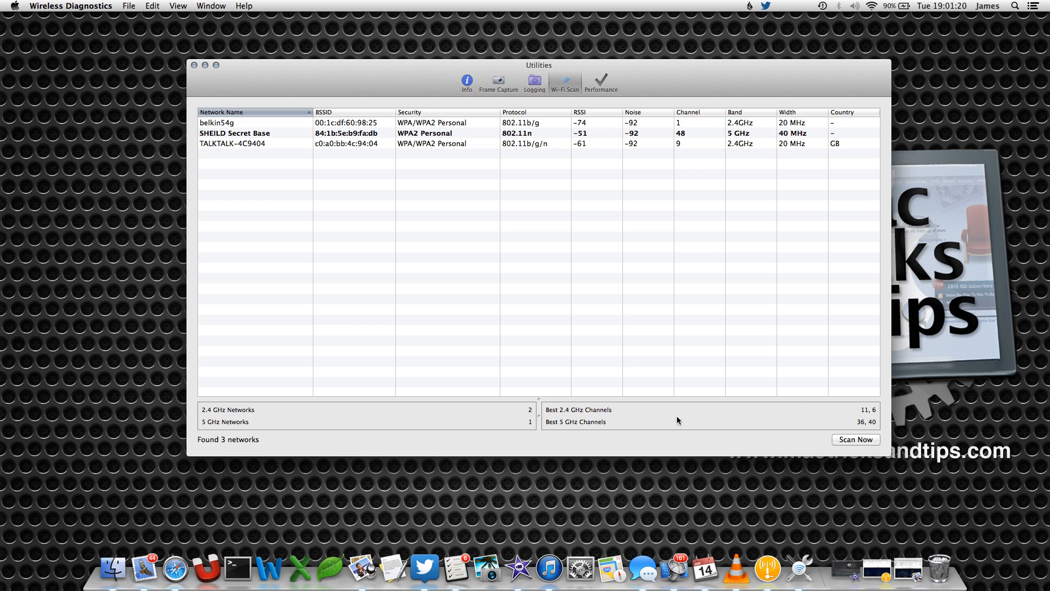
{"action": "mouse_move", "coordinate": [589, 421]}
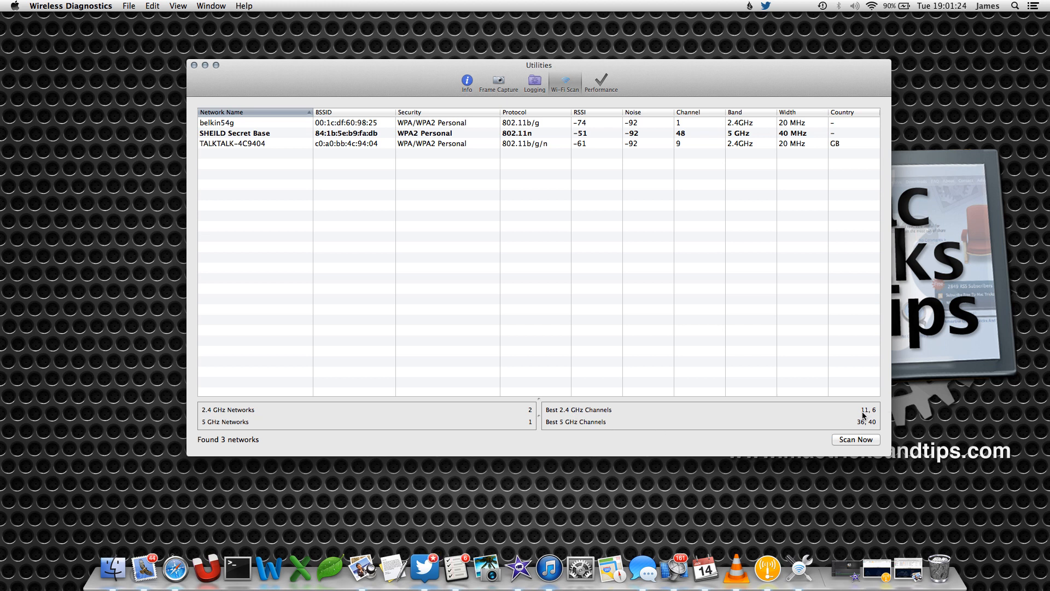
{"action": "mouse_move", "coordinate": [629, 454]}
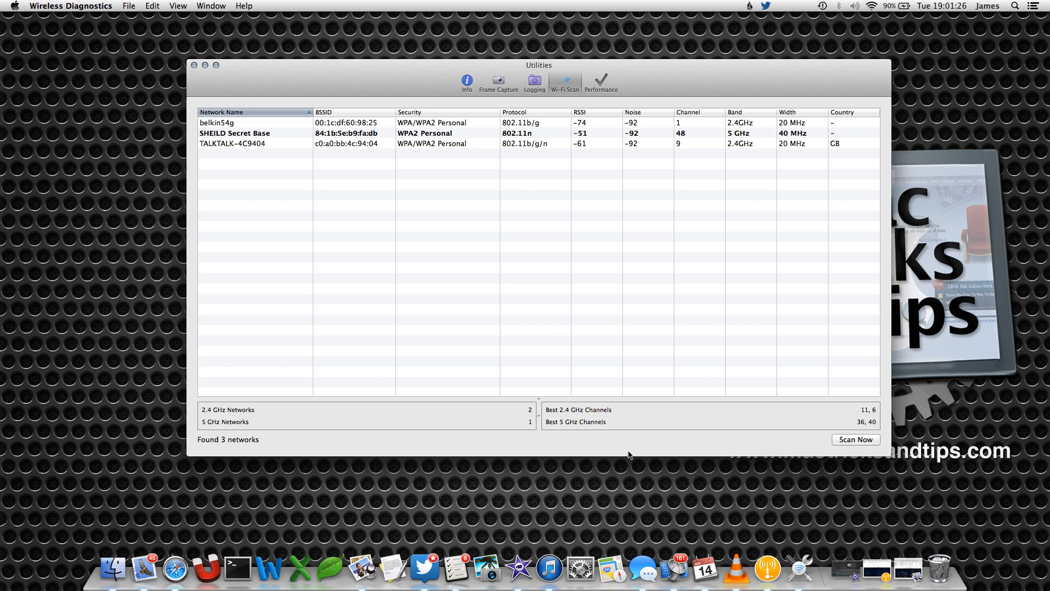
{"action": "mouse_move", "coordinate": [863, 430]}
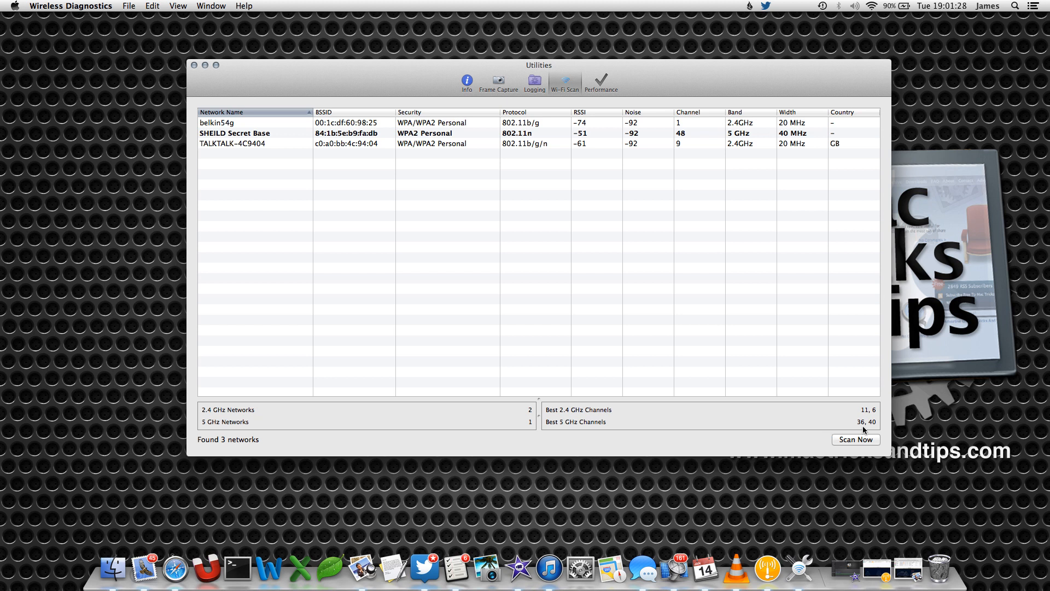
{"action": "mouse_move", "coordinate": [617, 172]}
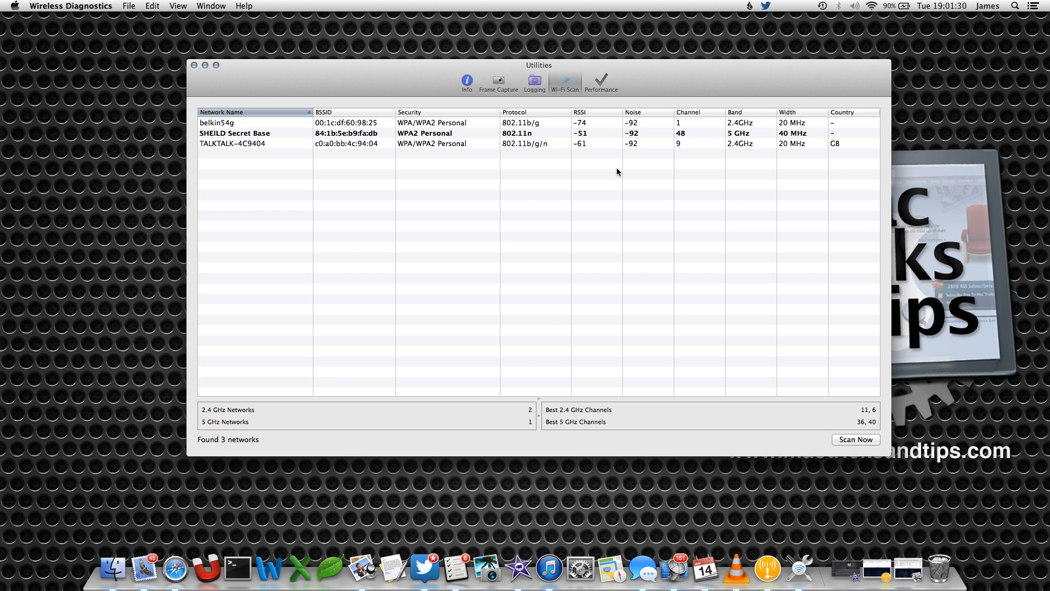
Show the Performance tab's live SNR, RSSI and noise graphs for SHEILD Secret Base
{"action": "left_click", "coordinate": [601, 81]}
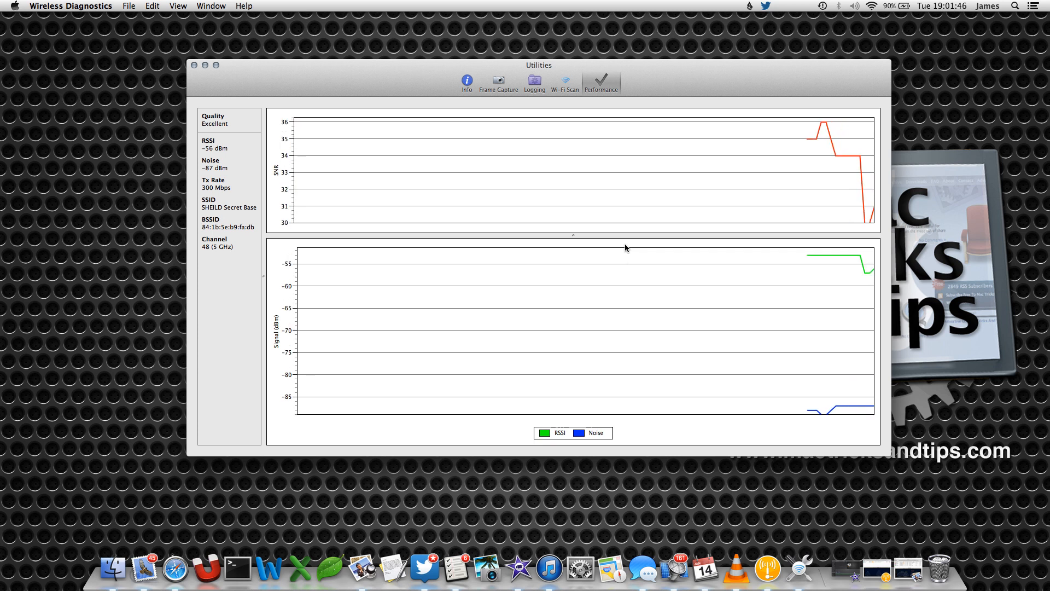
{"action": "mouse_move", "coordinate": [634, 260]}
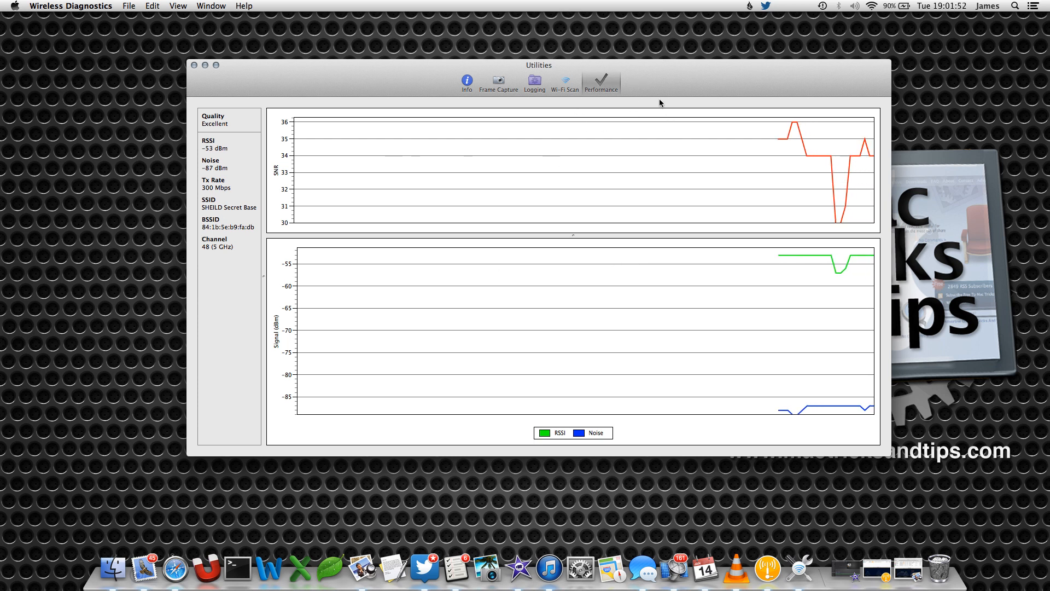
{"action": "mouse_move", "coordinate": [308, 159]}
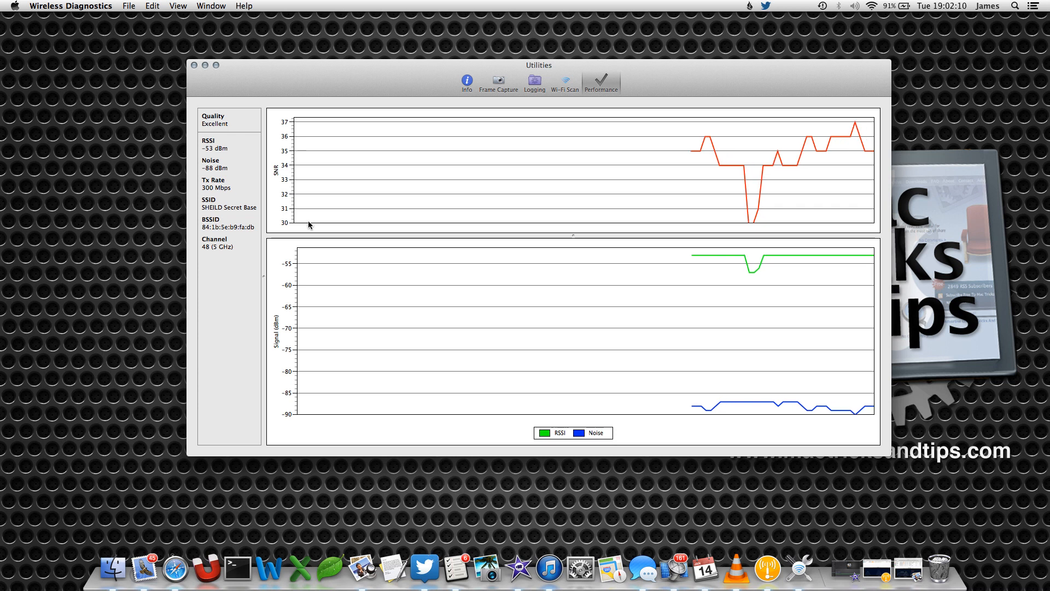
{"action": "mouse_move", "coordinate": [308, 194]}
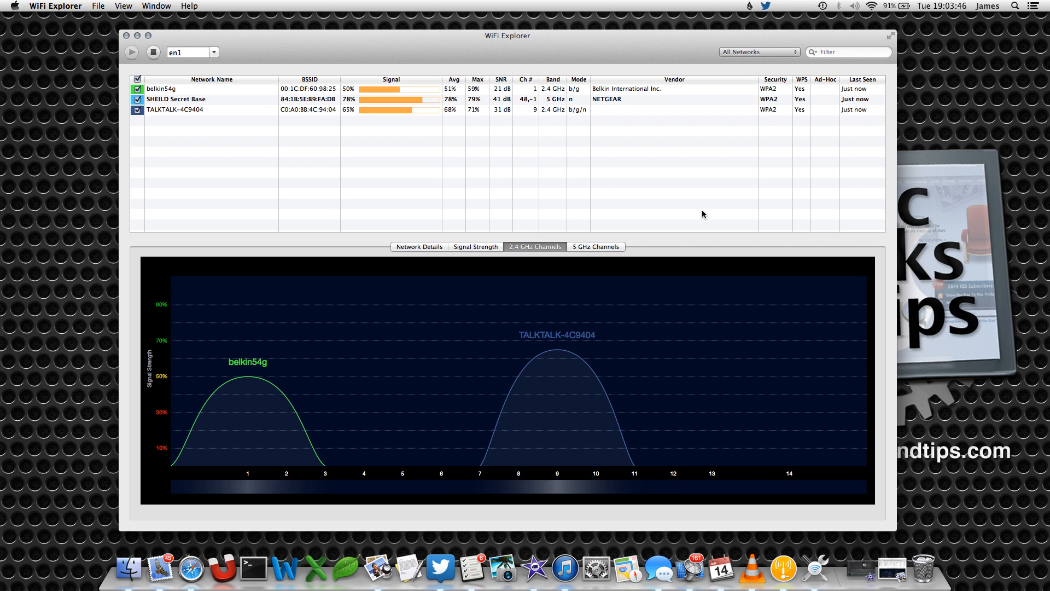
{"action": "mouse_move", "coordinate": [699, 221]}
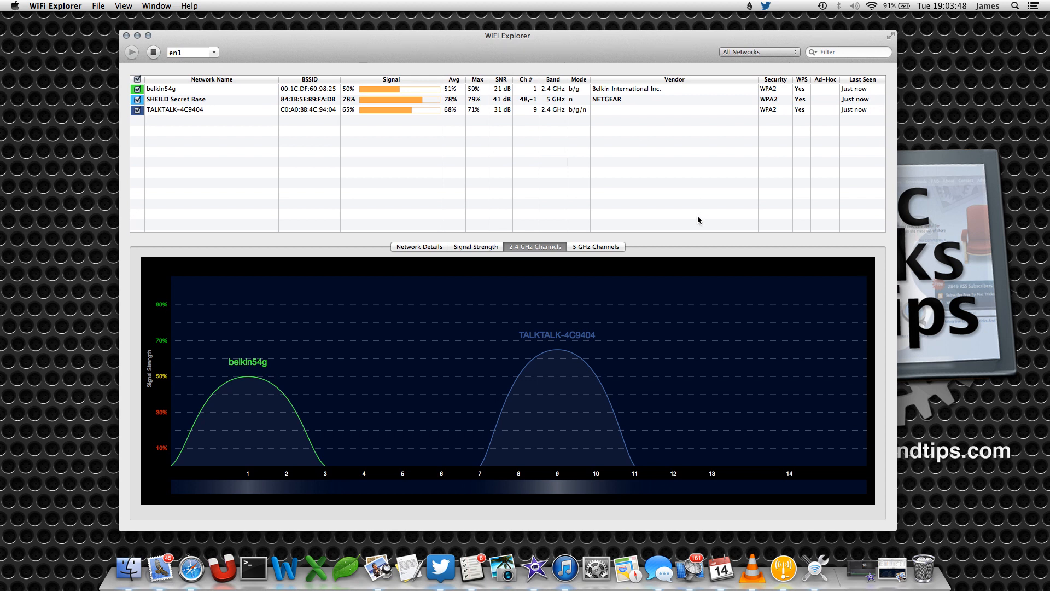
{"action": "mouse_move", "coordinate": [203, 387]}
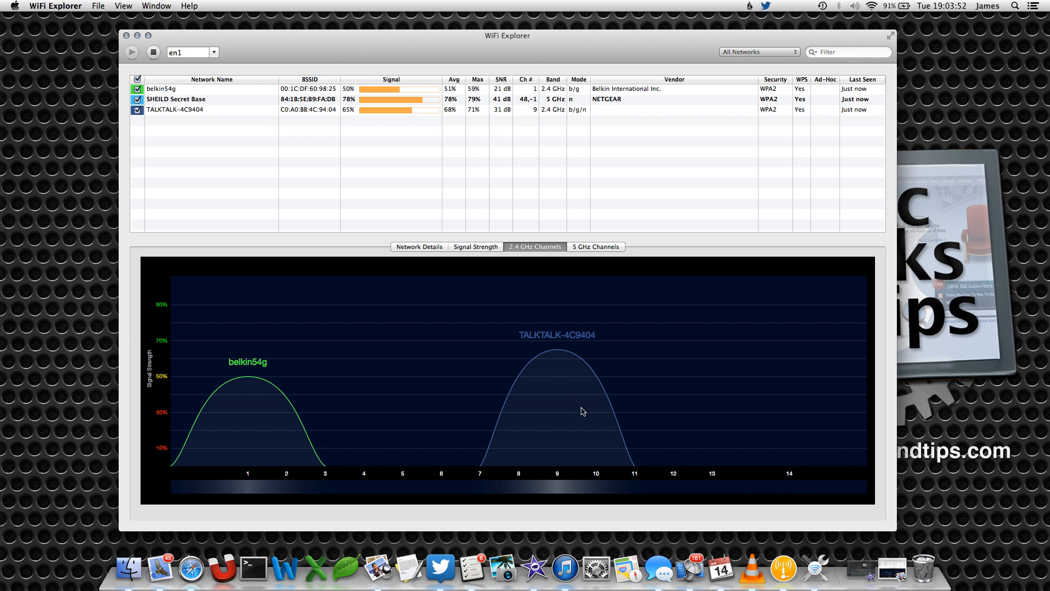
{"action": "mouse_move", "coordinate": [480, 439]}
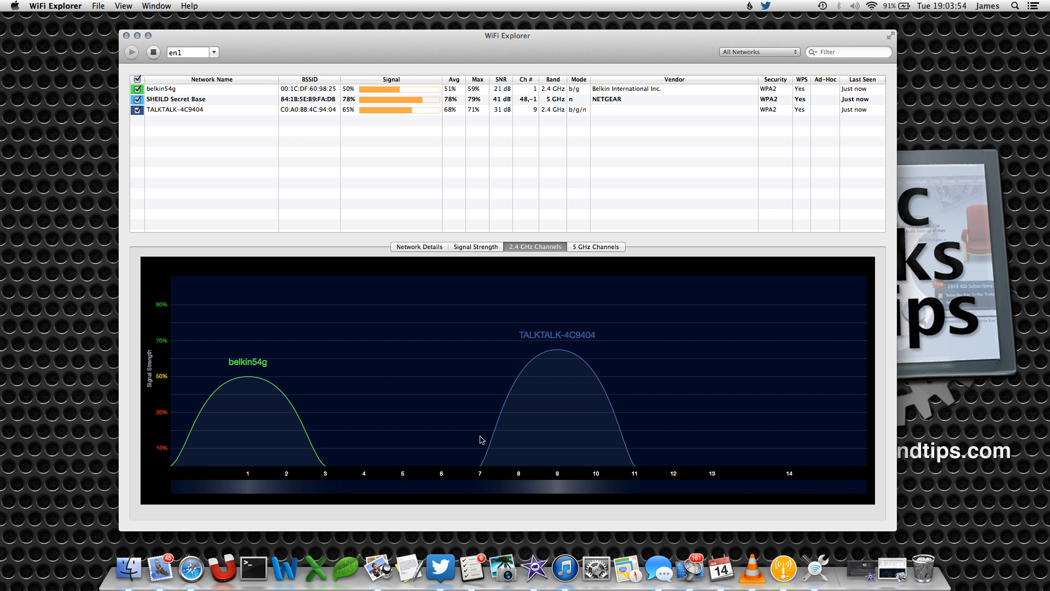
{"action": "mouse_move", "coordinate": [233, 475]}
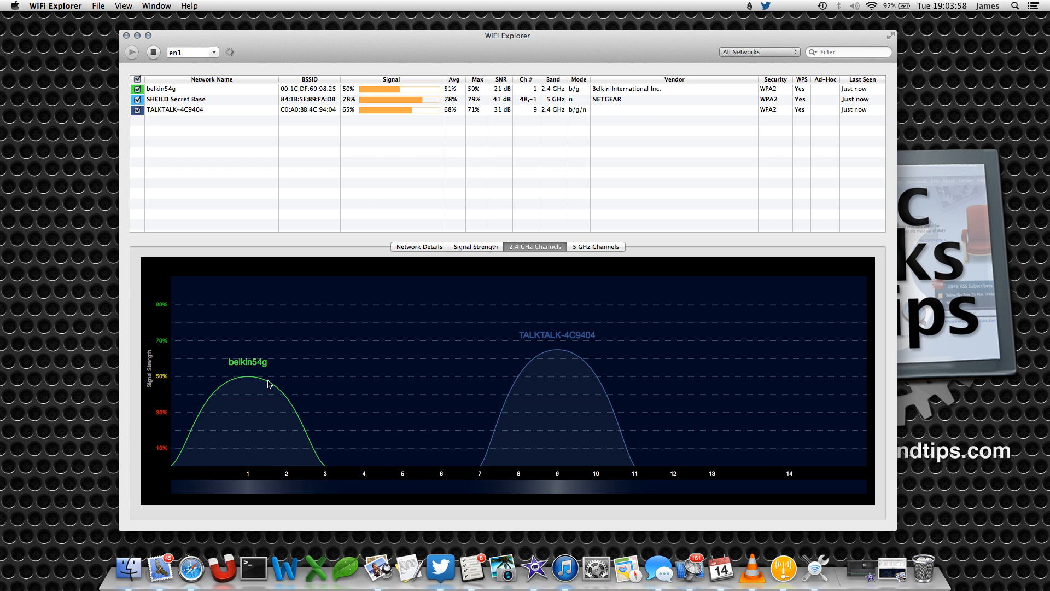
{"action": "mouse_move", "coordinate": [618, 432]}
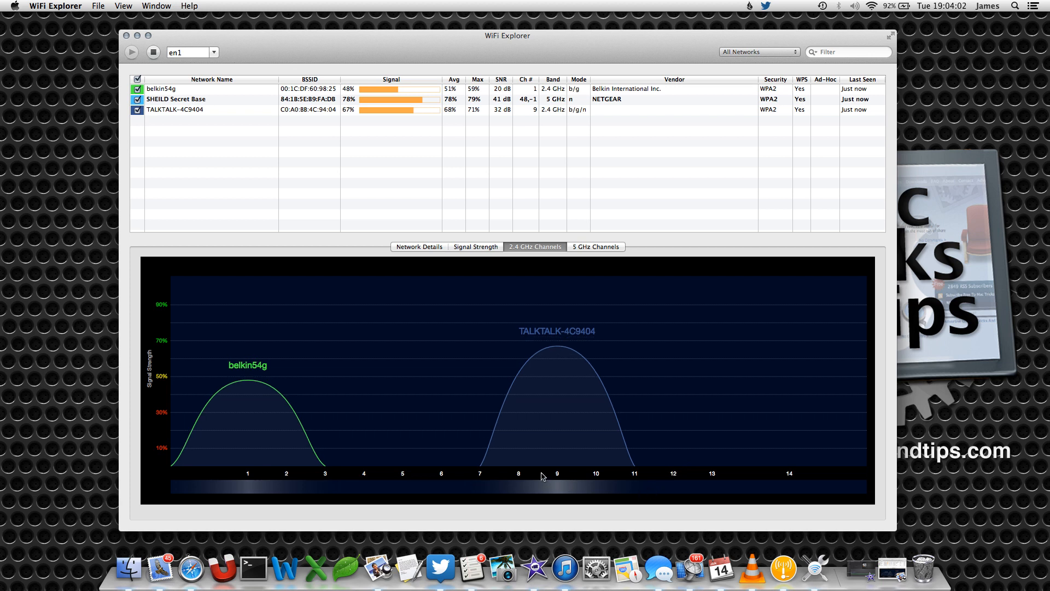
{"action": "mouse_move", "coordinate": [322, 477]}
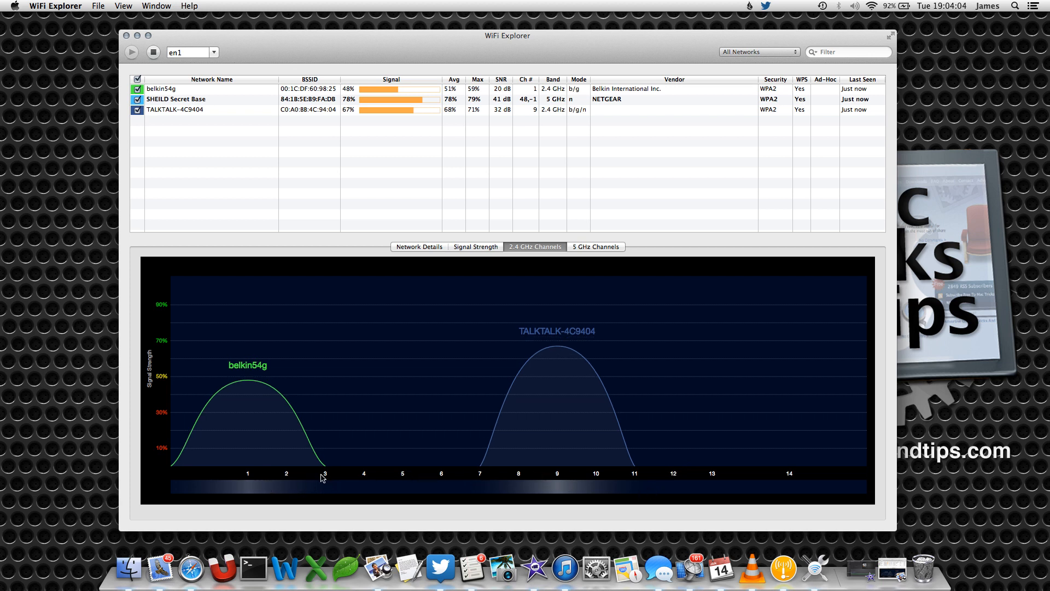
{"action": "mouse_move", "coordinate": [347, 480]}
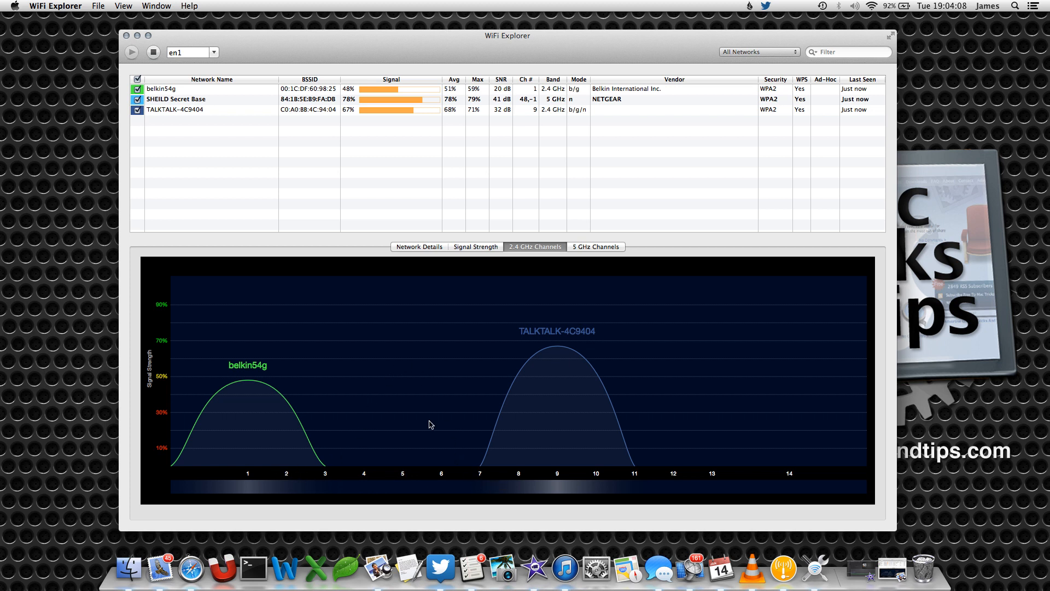
{"action": "mouse_move", "coordinate": [715, 479]}
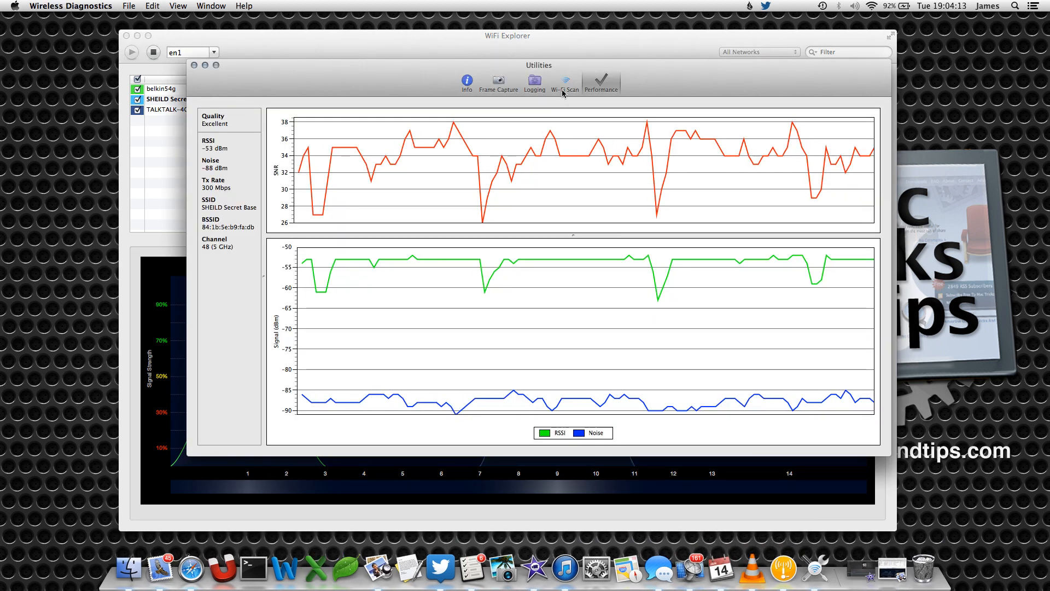
Bring the WiFi Explorer 2.4 GHz channel graph back to the front
{"action": "left_click", "coordinate": [564, 80]}
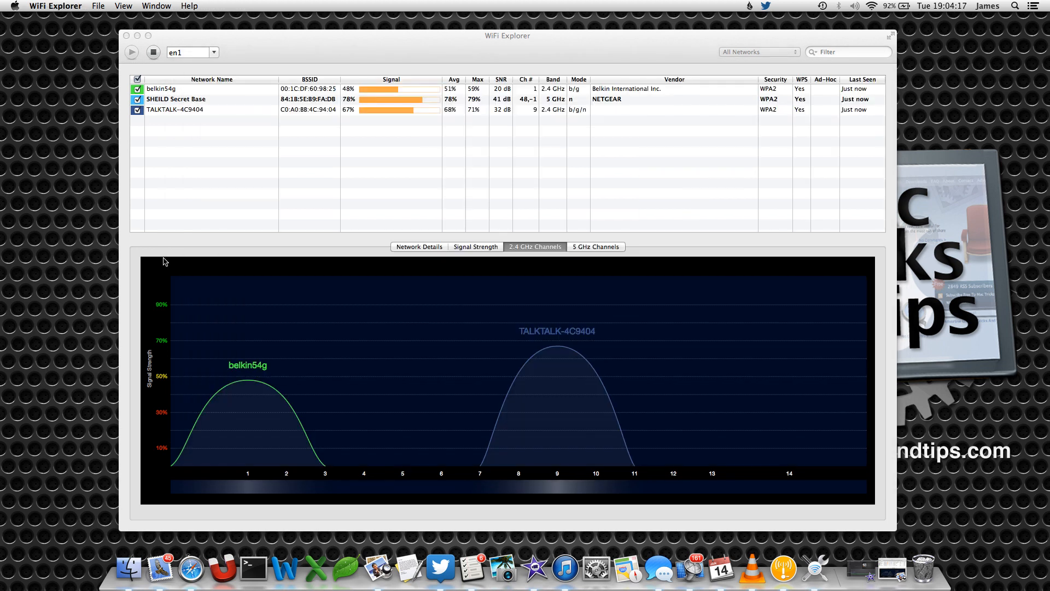
{"action": "mouse_move", "coordinate": [627, 457]}
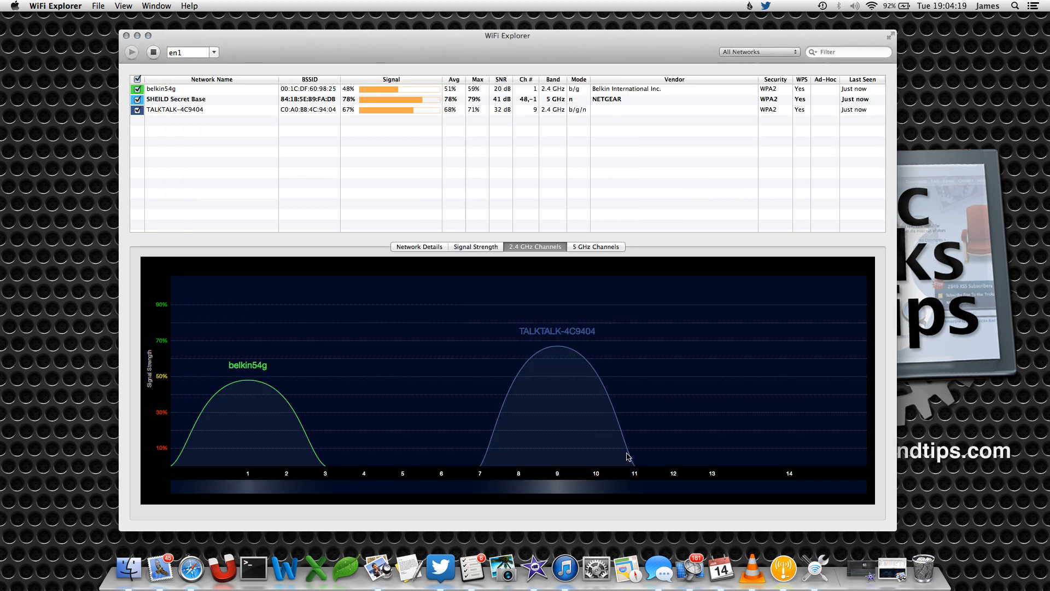
{"action": "mouse_move", "coordinate": [661, 220]}
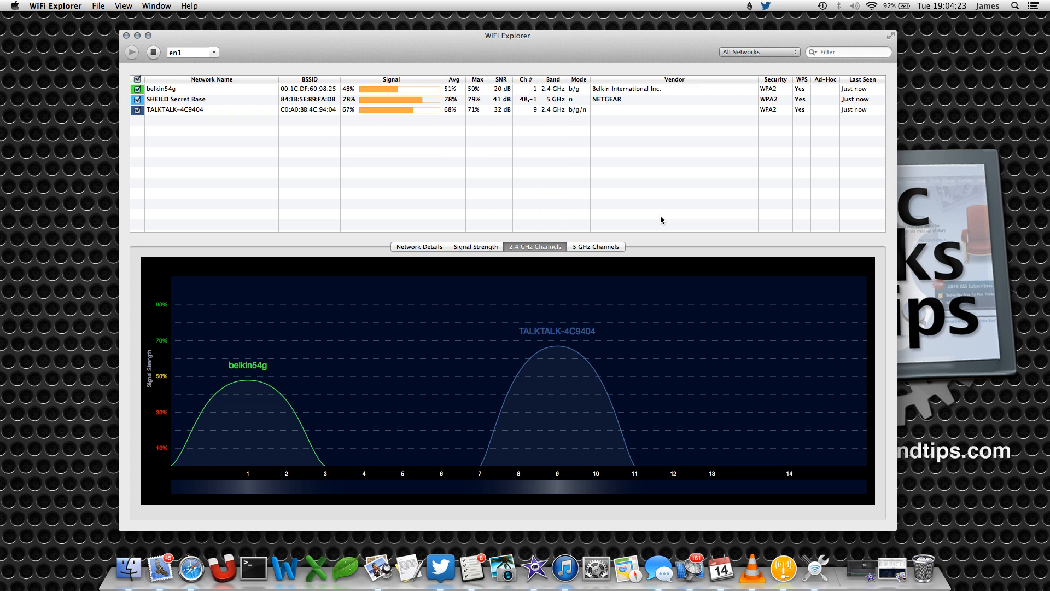
{"action": "mouse_move", "coordinate": [604, 254]}
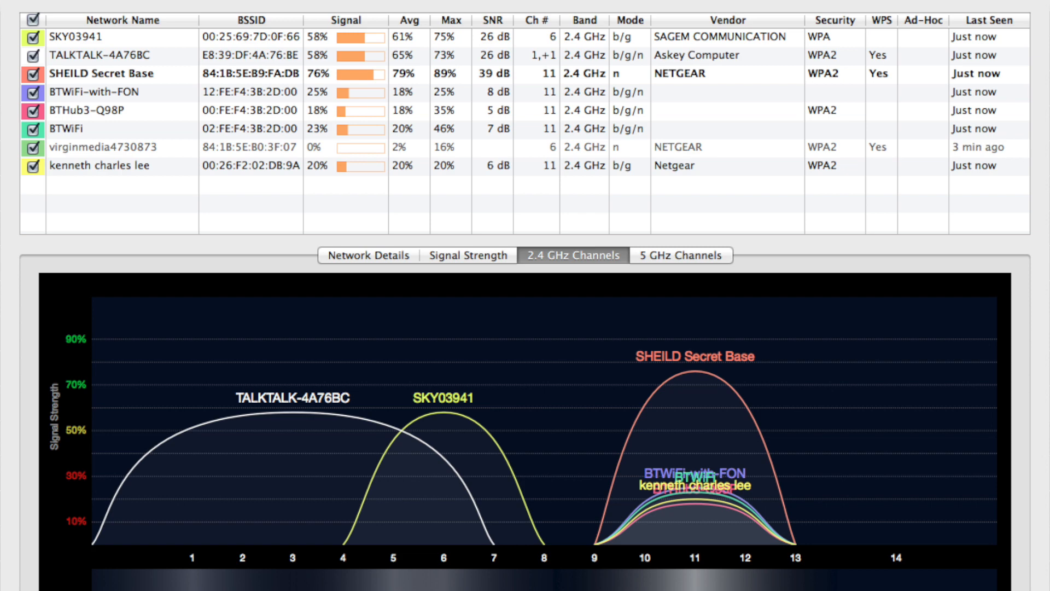
Compare the 5 GHz and 2.4 GHz channel graphs, ending on 5 GHz with SHEILD Secret Base alone
{"action": "left_click", "coordinate": [595, 245]}
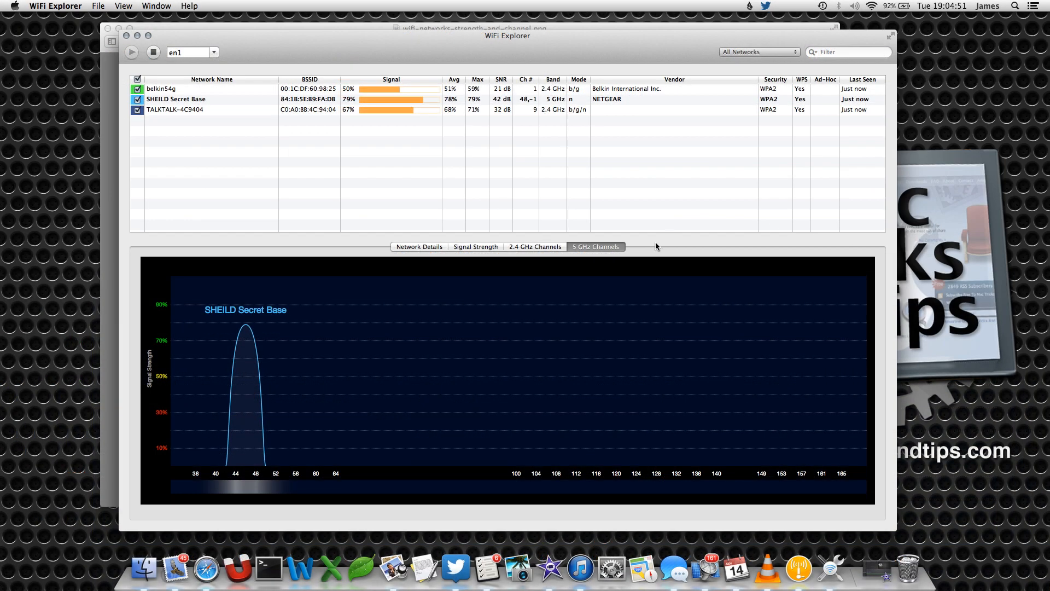
{"action": "mouse_move", "coordinate": [722, 311]}
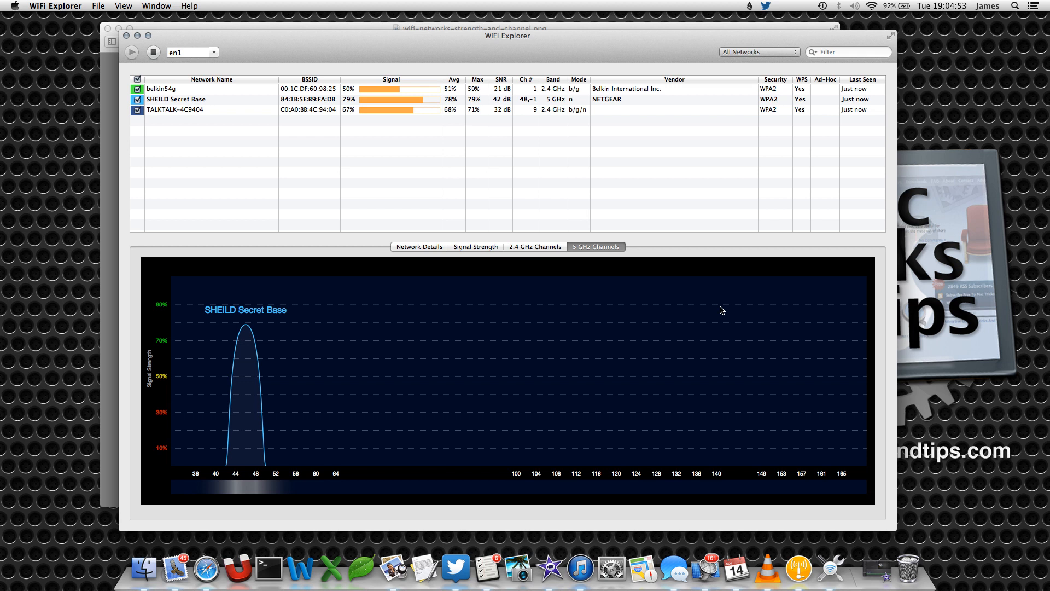
{"action": "mouse_move", "coordinate": [376, 388]}
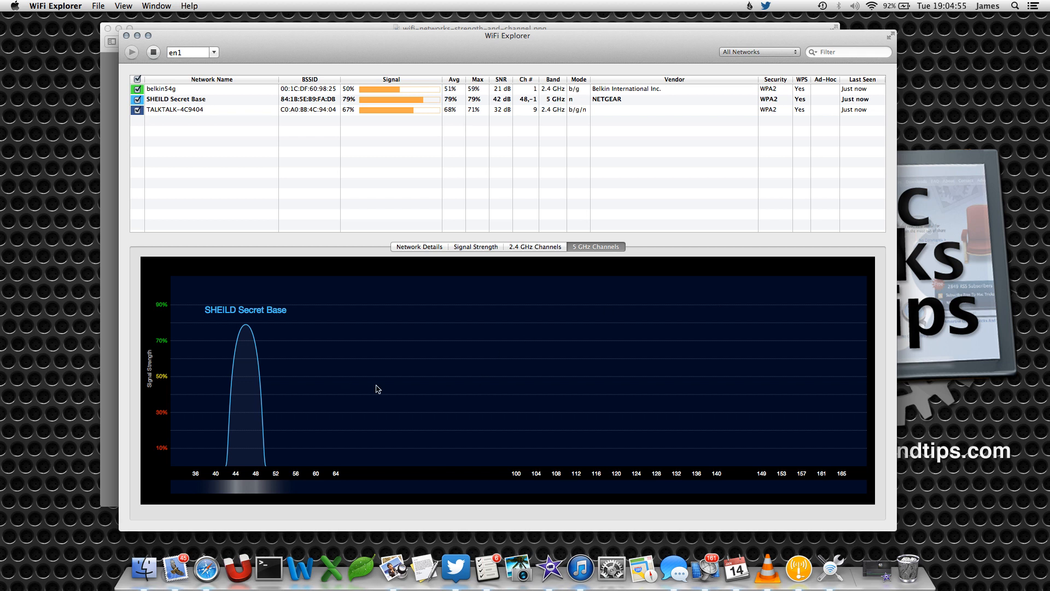
{"action": "mouse_move", "coordinate": [428, 436]}
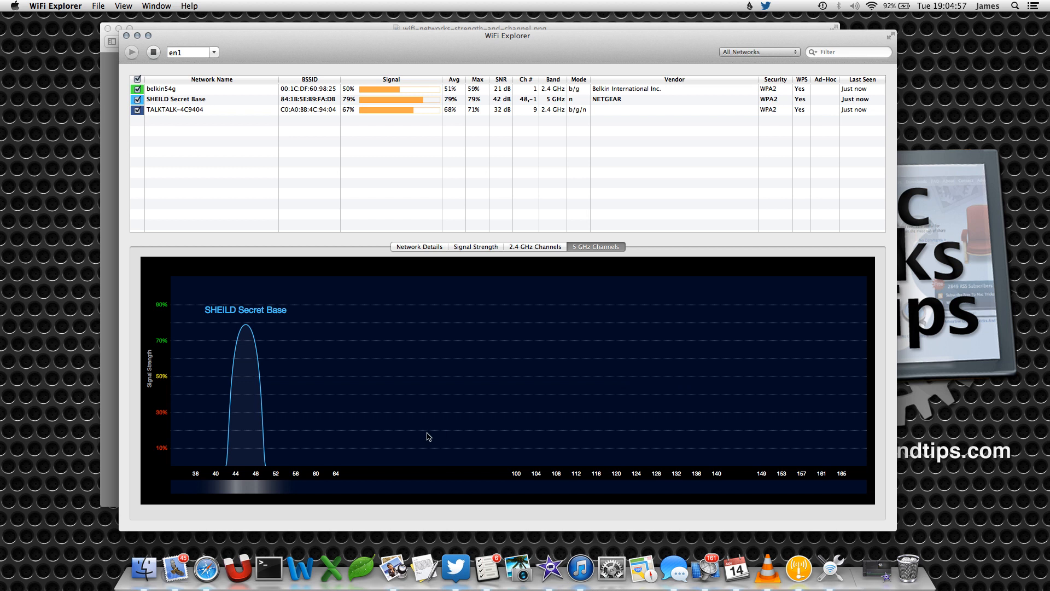
{"action": "mouse_move", "coordinate": [472, 388]}
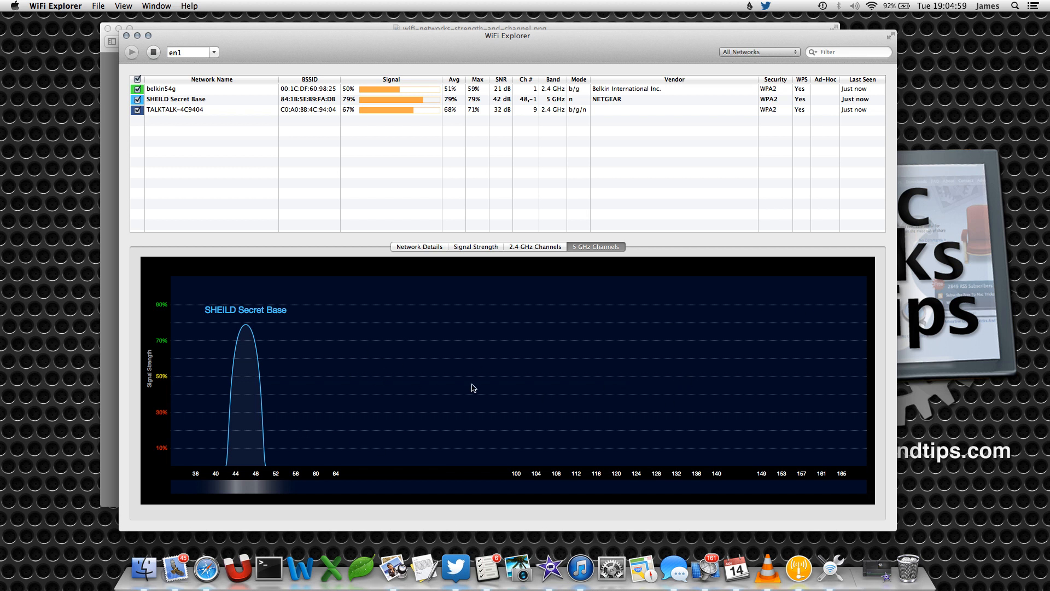
{"action": "mouse_move", "coordinate": [481, 385]}
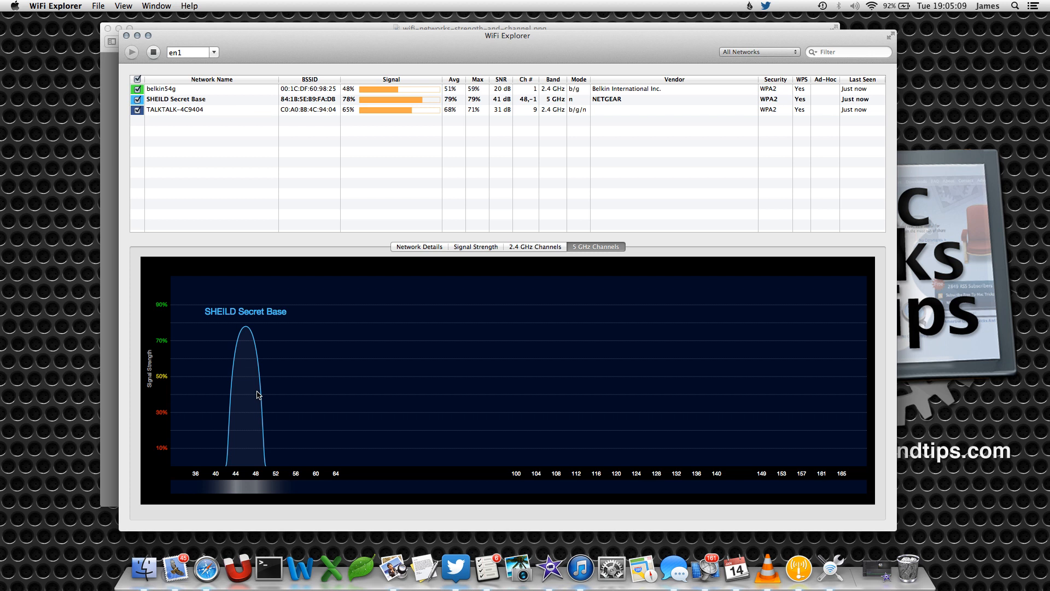
{"action": "left_click", "coordinate": [534, 246]}
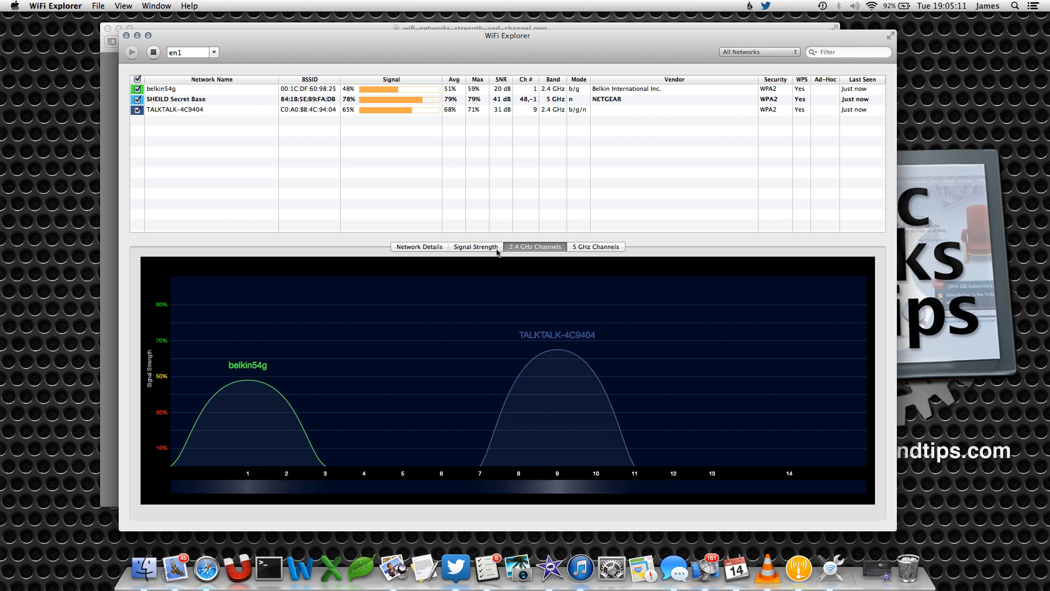
{"action": "mouse_move", "coordinate": [472, 475]}
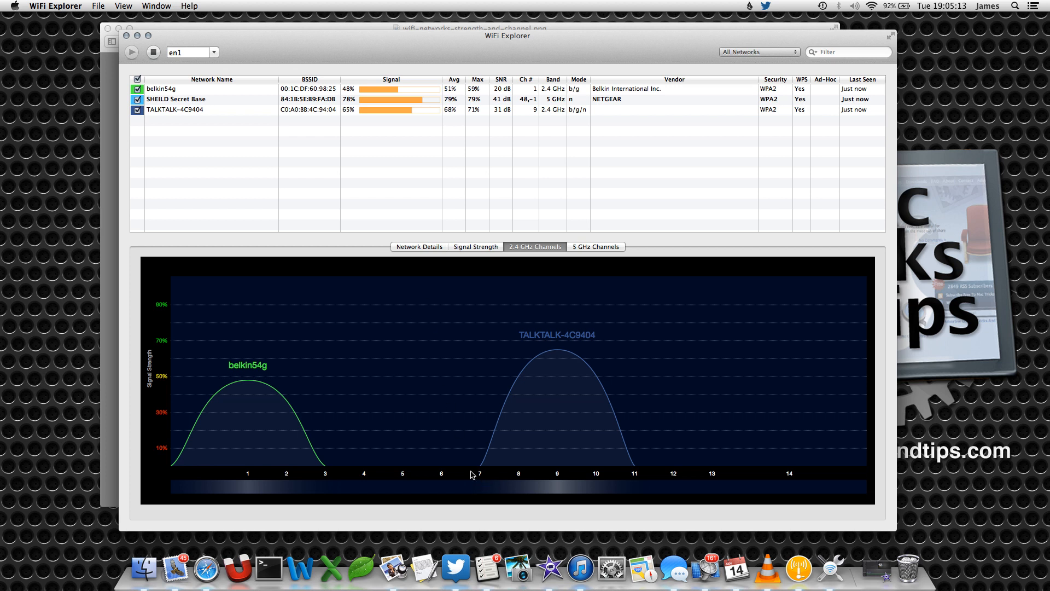
{"action": "mouse_move", "coordinate": [400, 364]}
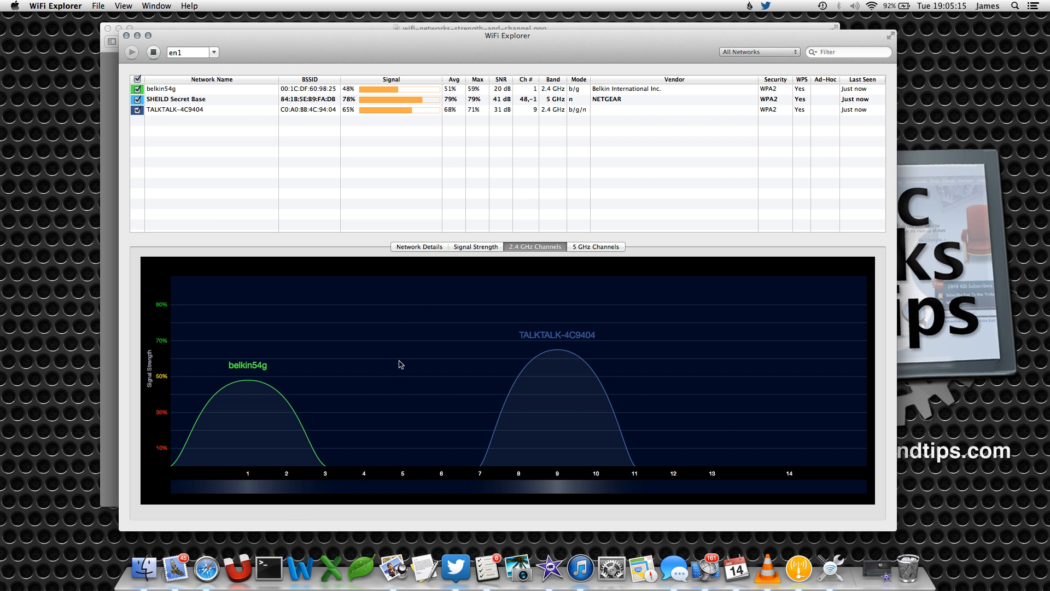
{"action": "mouse_move", "coordinate": [459, 443]}
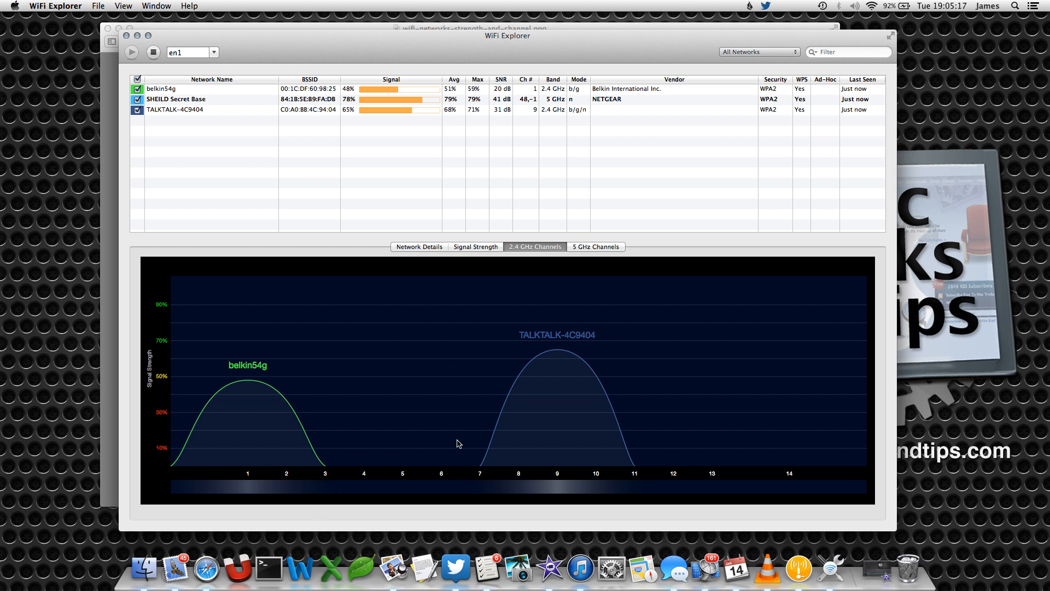
{"action": "mouse_move", "coordinate": [629, 290]}
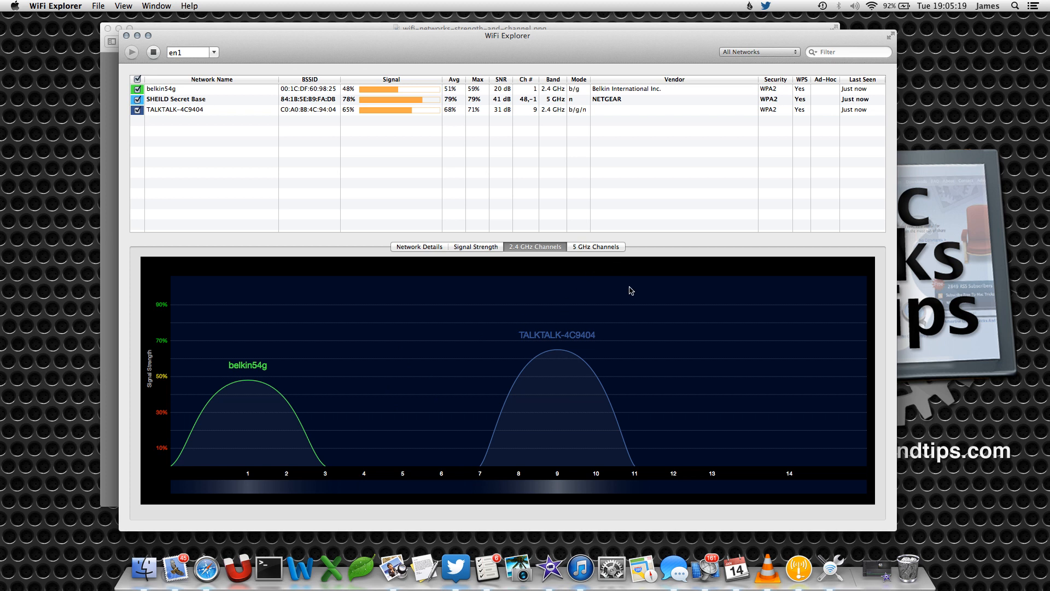
{"action": "mouse_move", "coordinate": [633, 282]}
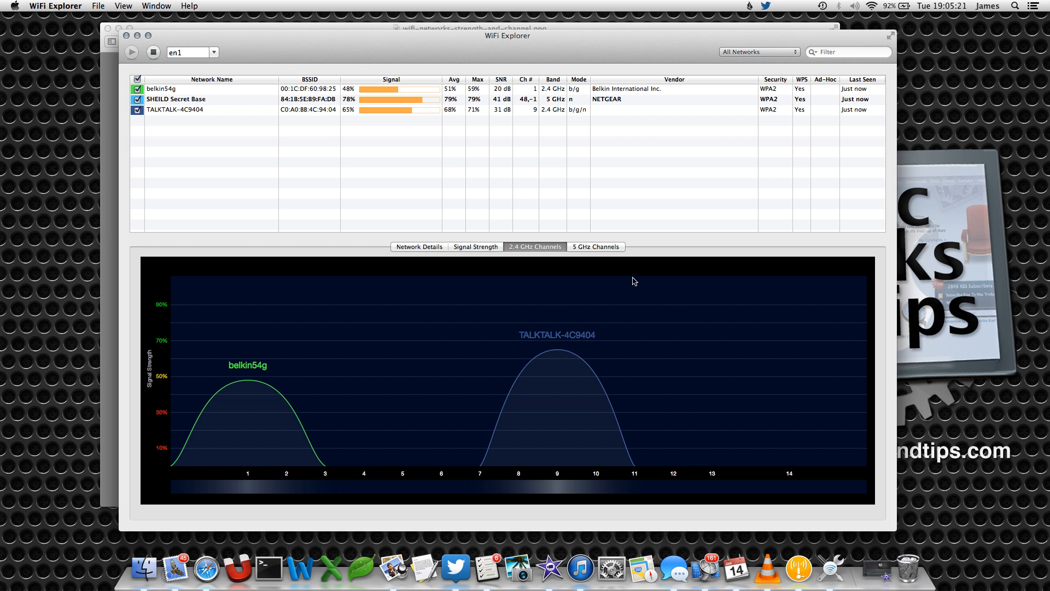
{"action": "left_click", "coordinate": [594, 246]}
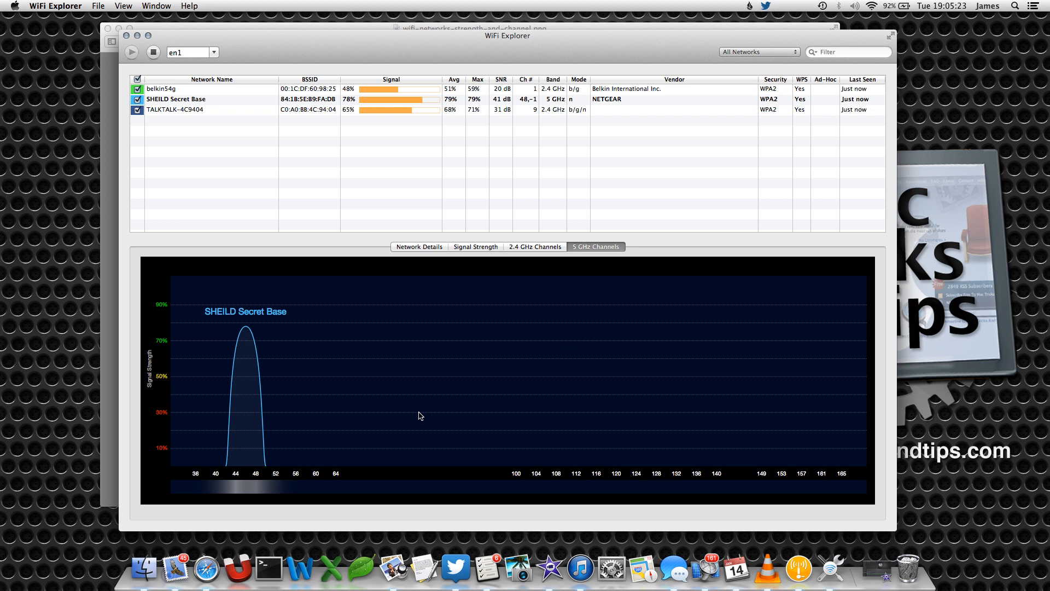